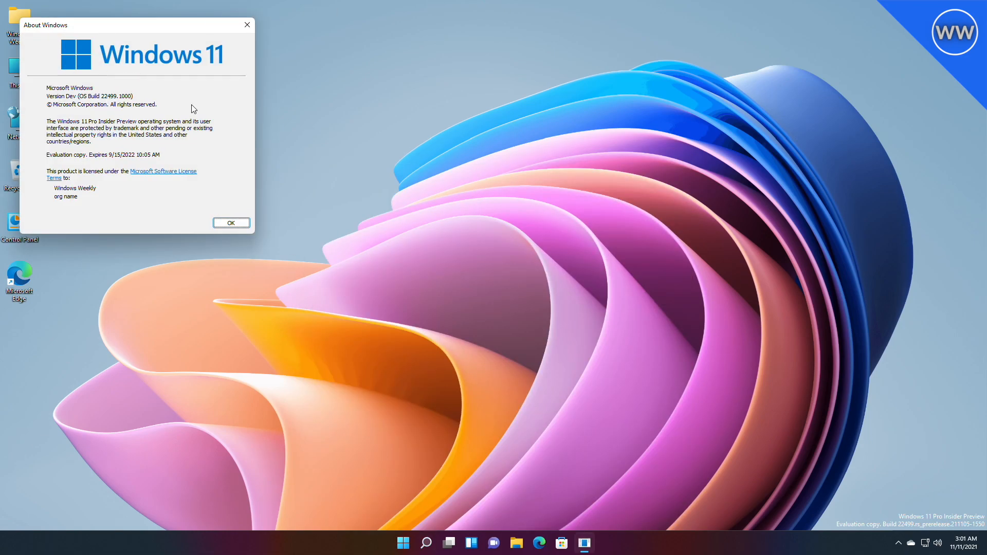
- Dismiss the About Windows dialog with OK, leaving the desktop clear
left_click(230, 222)
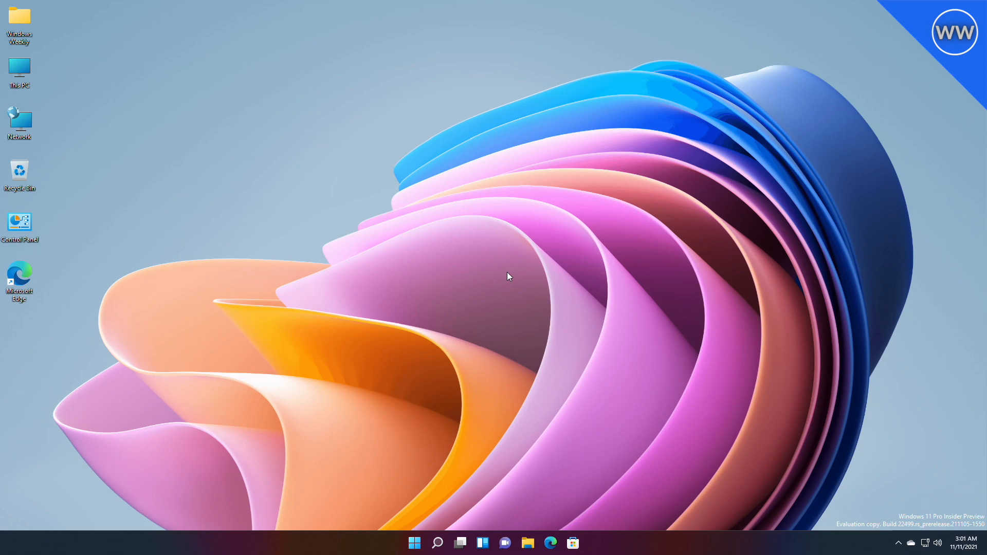
mouse_move(650, 489)
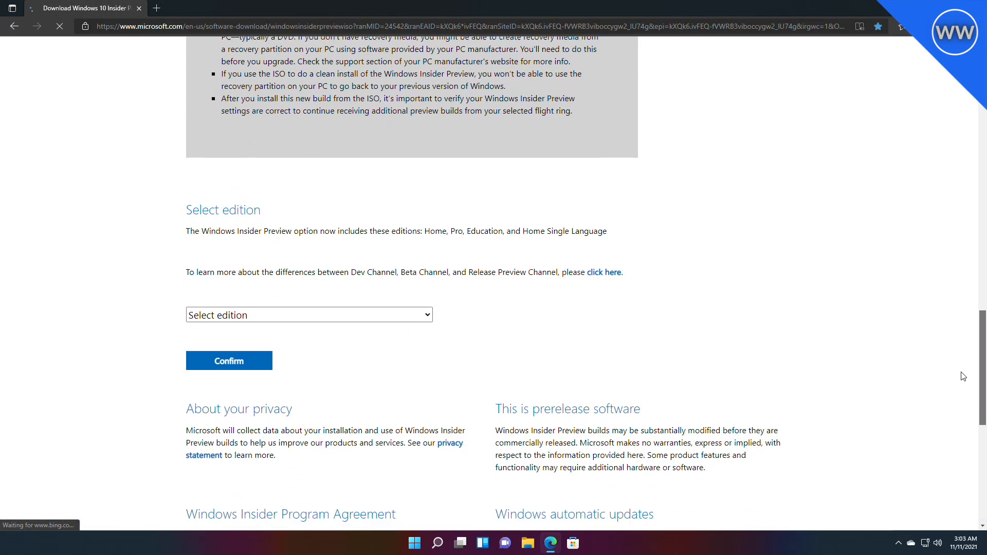
- Put away the Edge window with the Insider Preview ISO download page
left_click(309, 314)
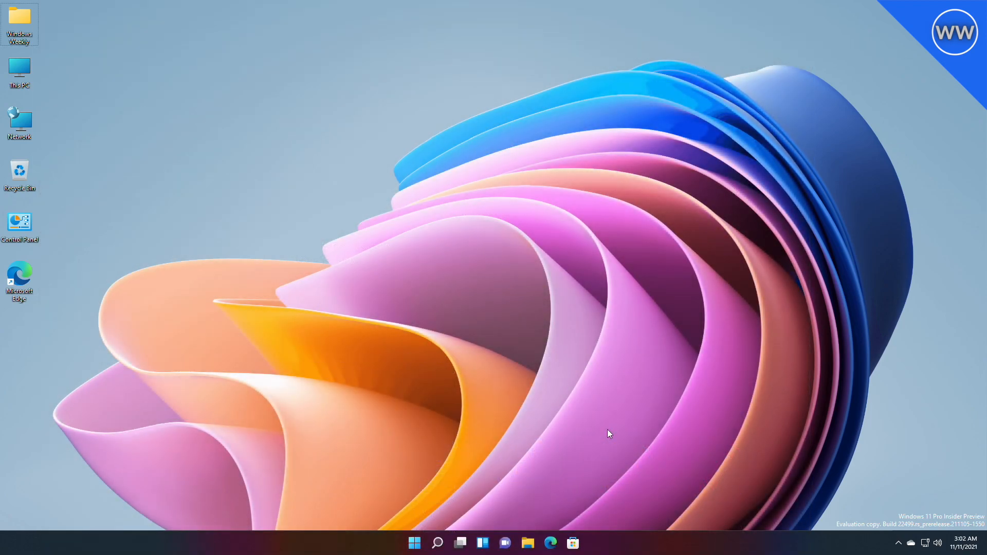
- Launch File Explorer from the taskbar to its Quick access view
left_click(527, 543)
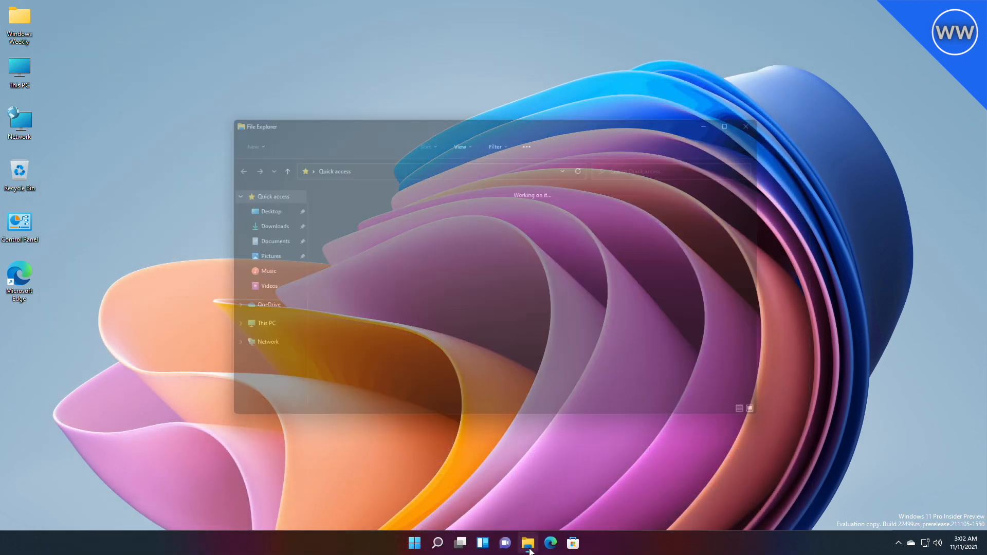
left_click(549, 543)
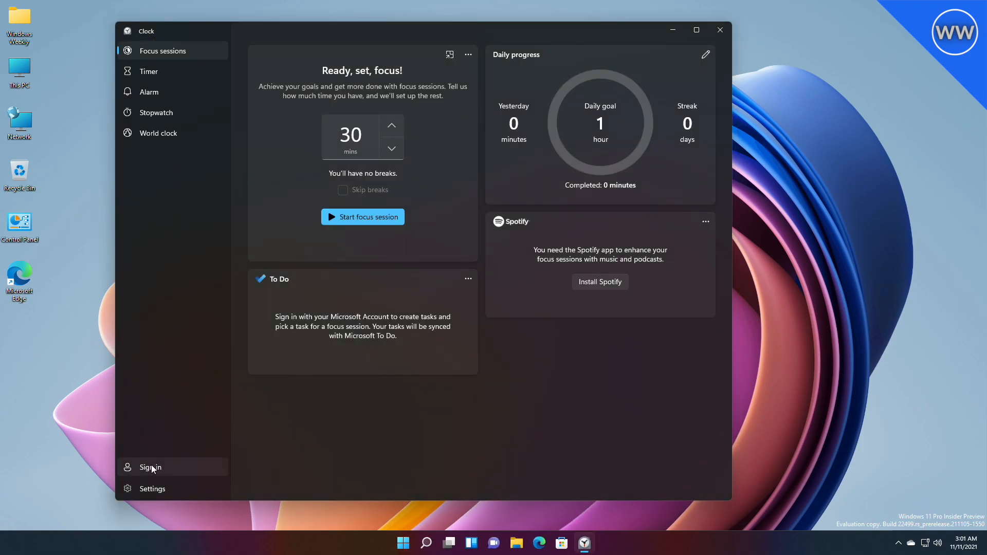
mouse_move(211, 441)
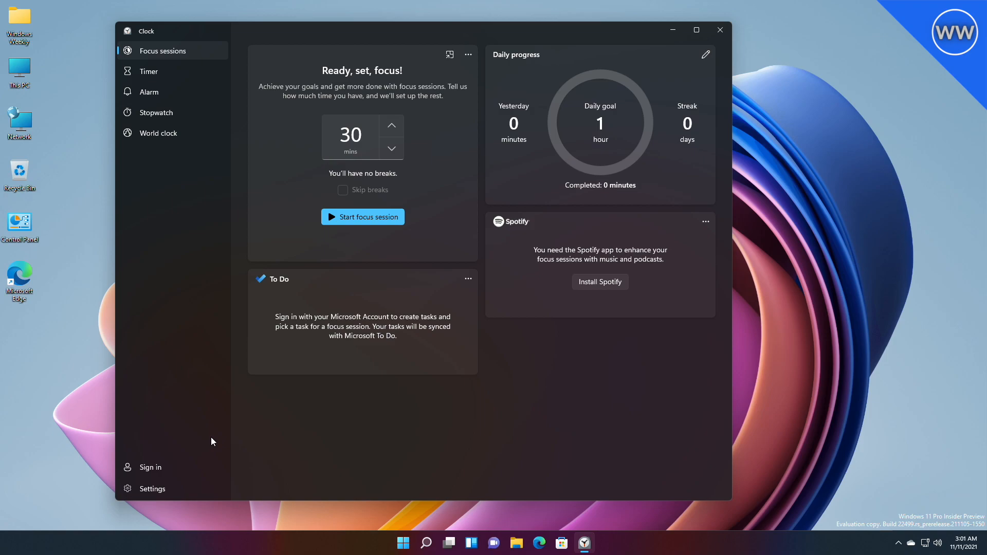
mouse_move(202, 438)
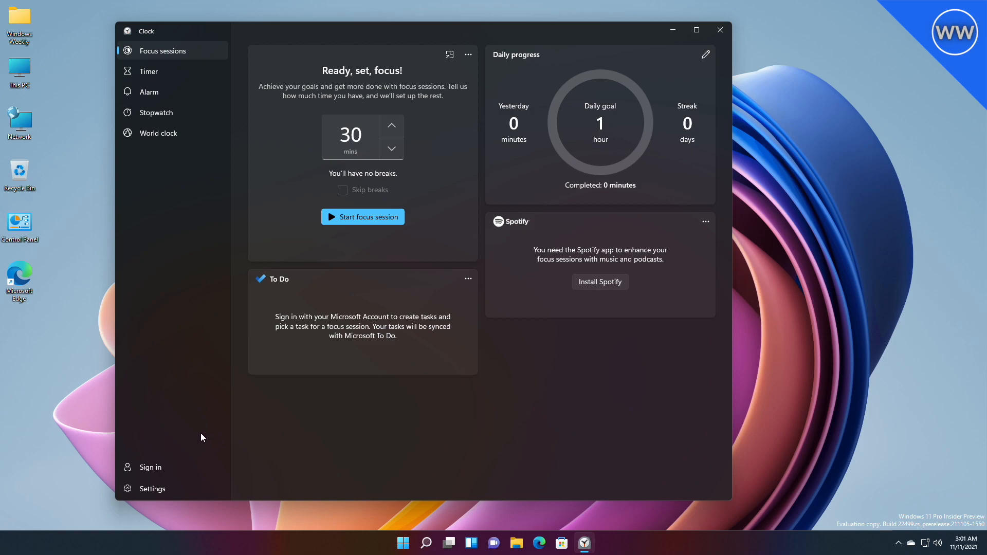
mouse_move(164, 327)
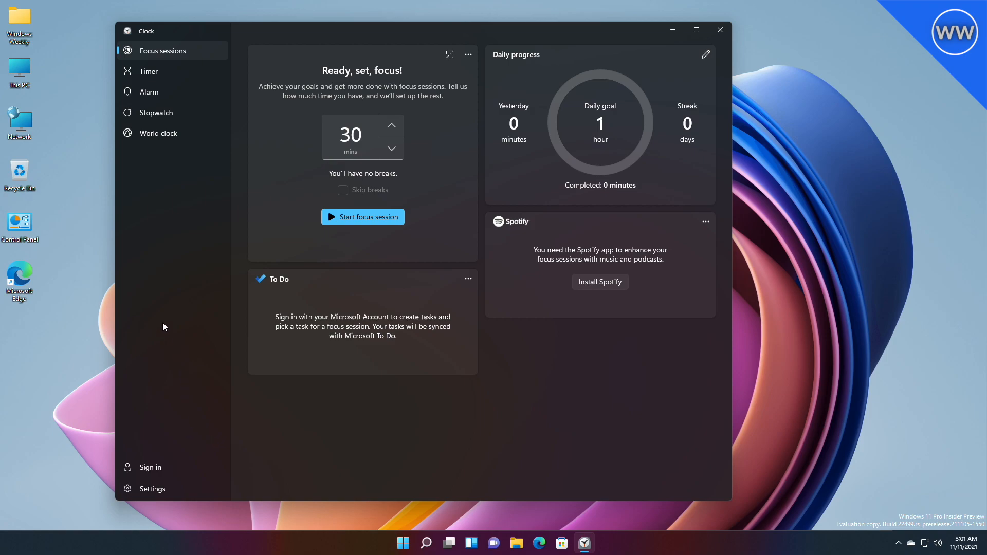
mouse_move(151, 467)
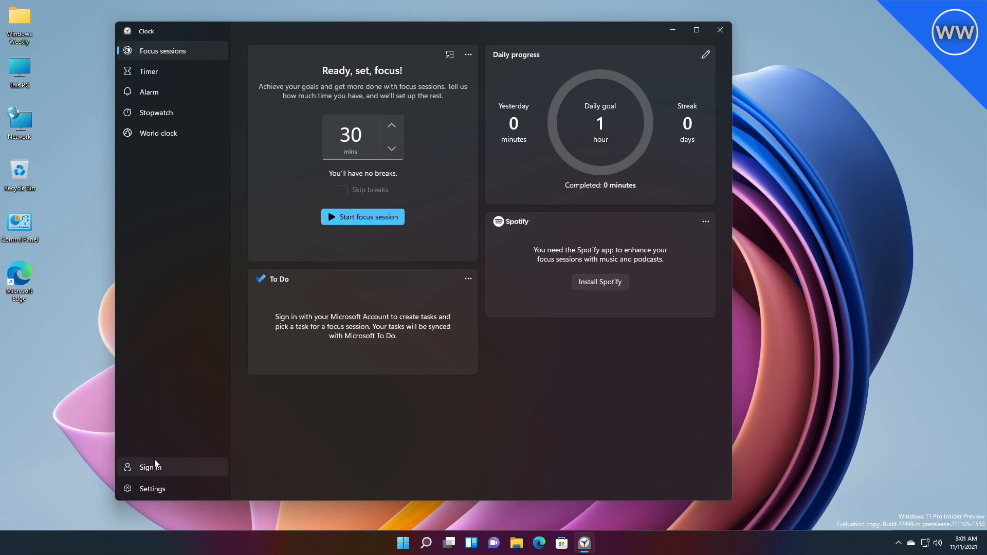
- Minimize Clock and show trending Tenor GIFs in the Win+V clipboard panel
left_click(720, 30)
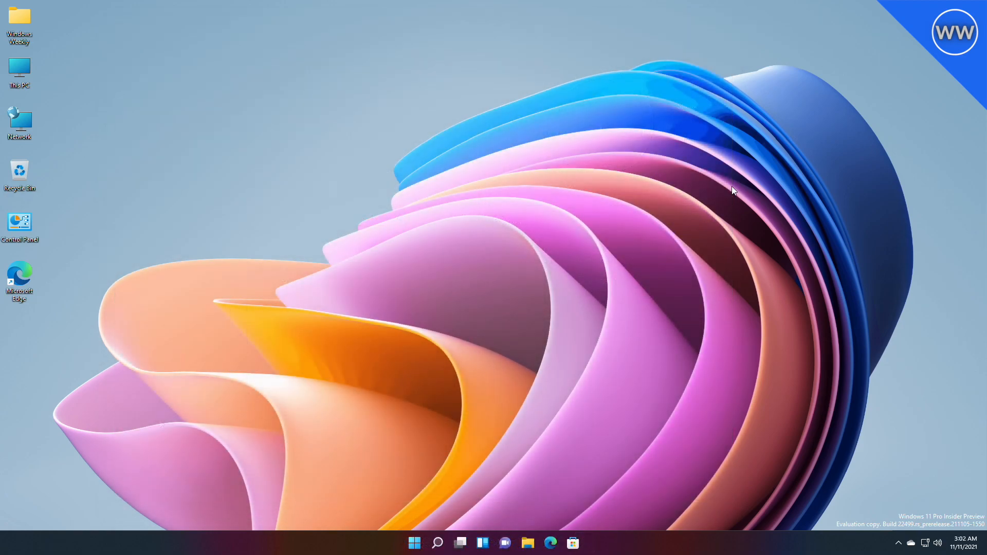
mouse_move(723, 191)
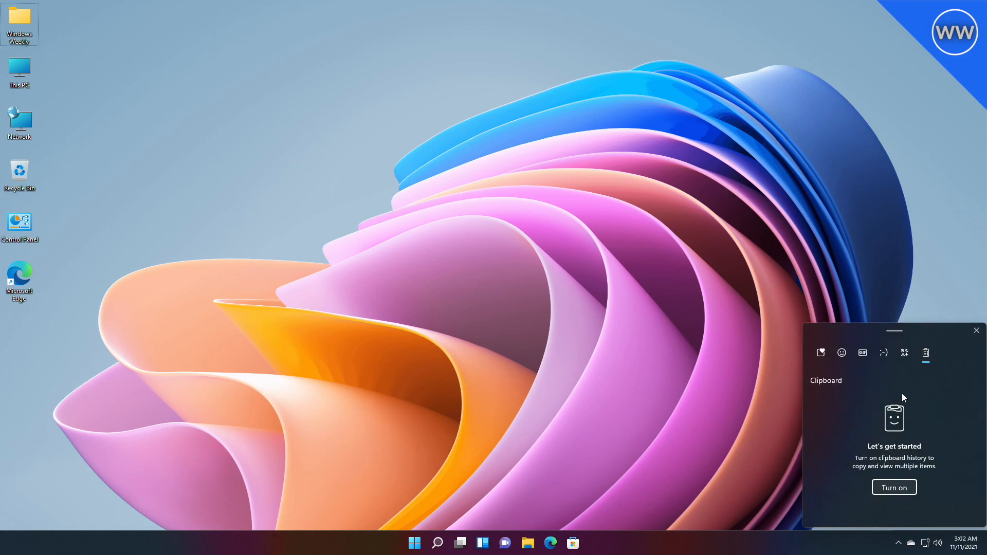
left_click(863, 352)
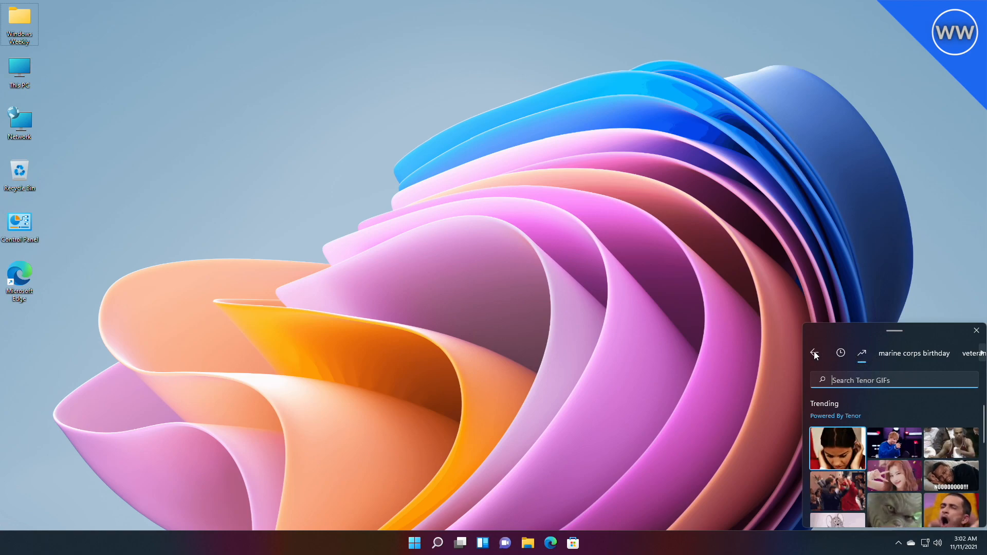
mouse_move(712, 363)
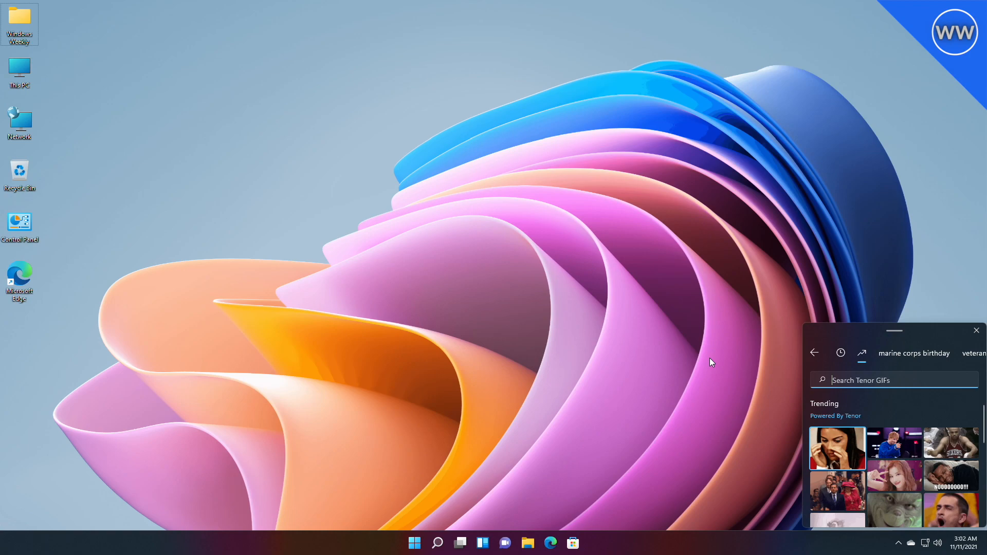
- Dismiss the GIF panel, launch Edge from the taskbar, and bring up the Alt+Tab switcher
left_click(977, 330)
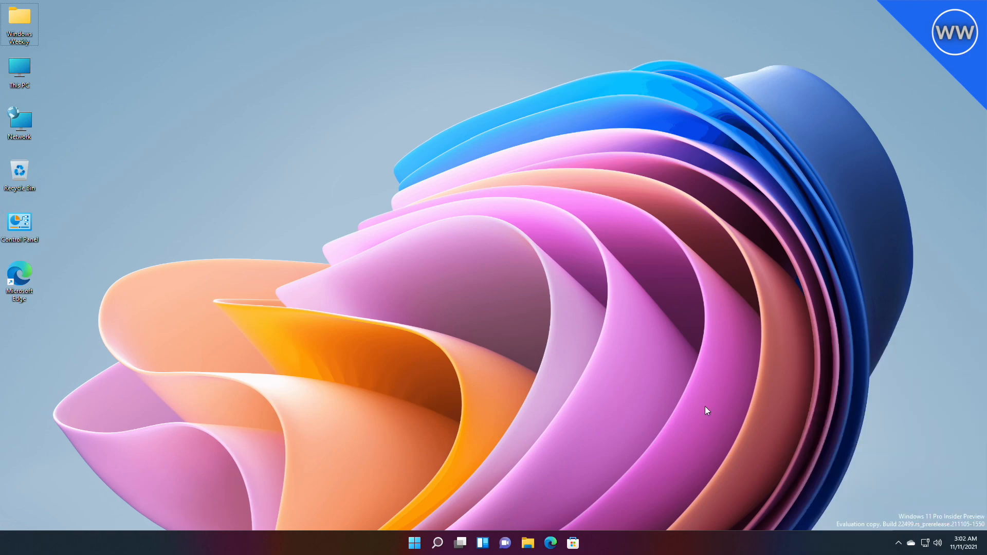
left_click(550, 543)
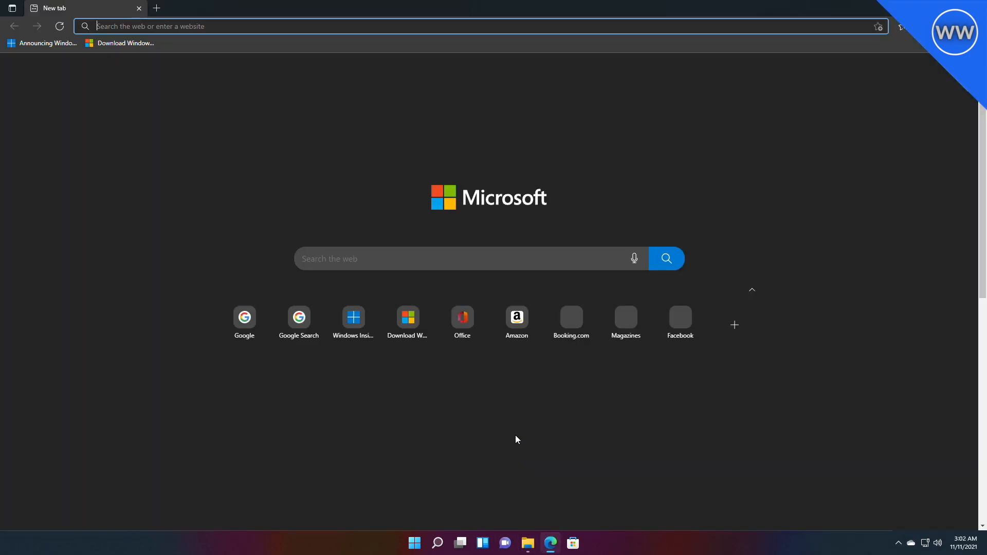
left_click(459, 543)
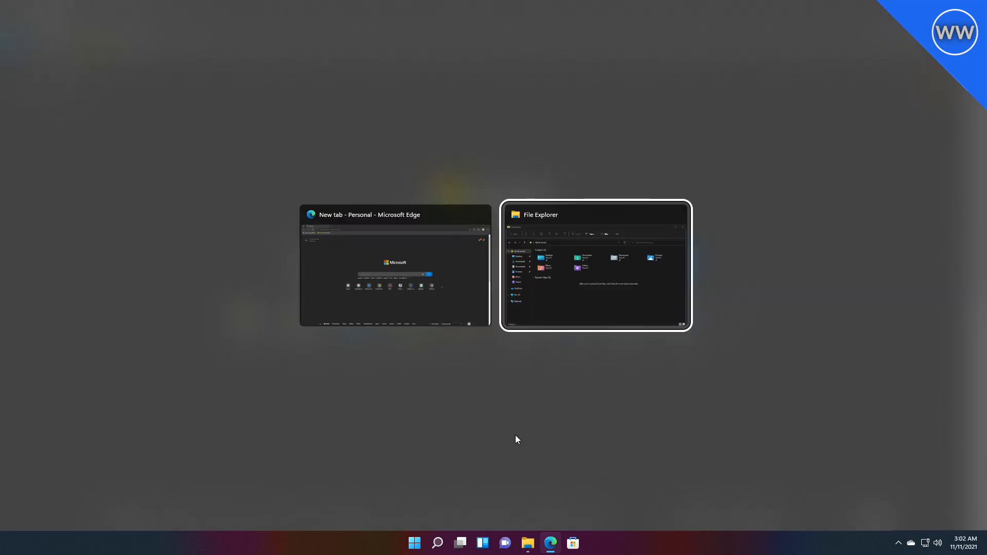